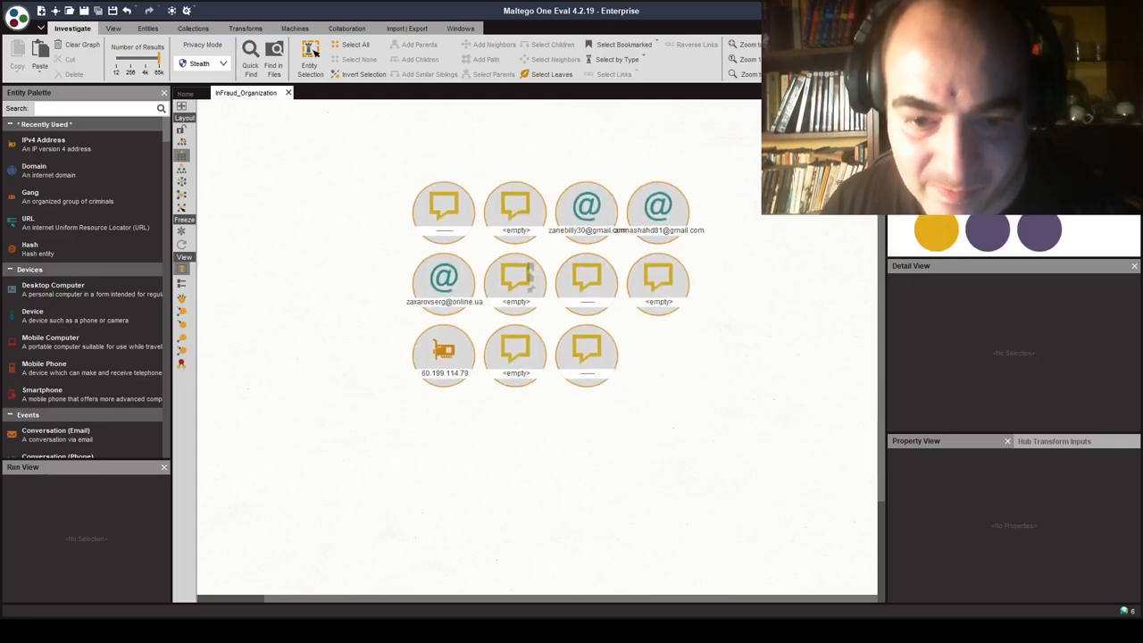
# Step: Cluster the ten infraud domains, three registrant emails and the IP separately, then fit the graph
pyautogui.click(355, 45)
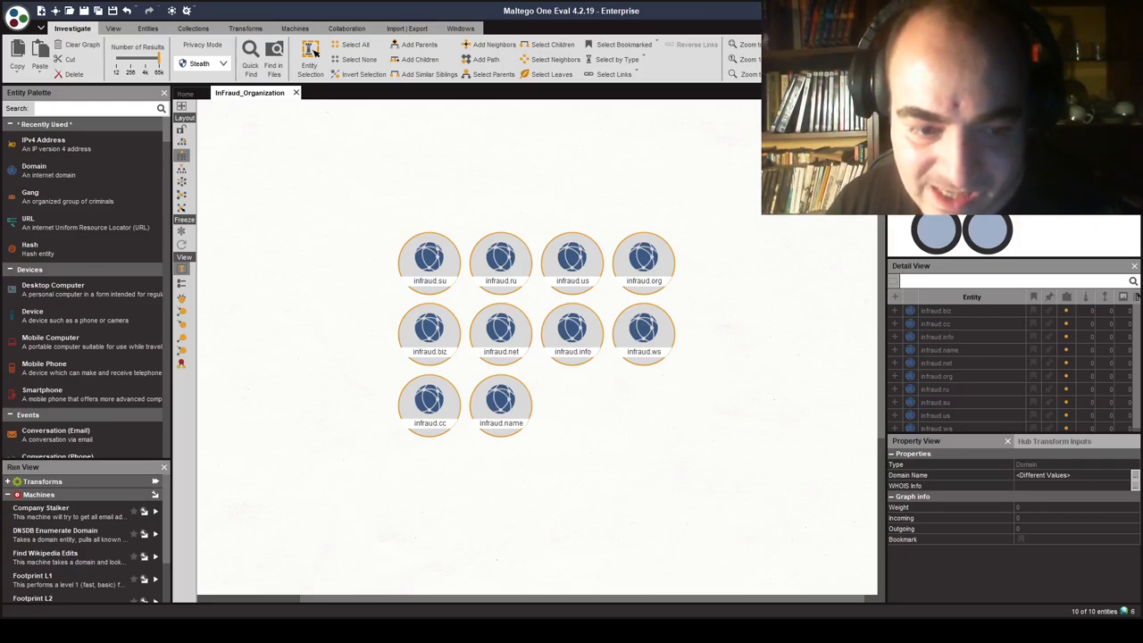
pyautogui.click(429, 402)
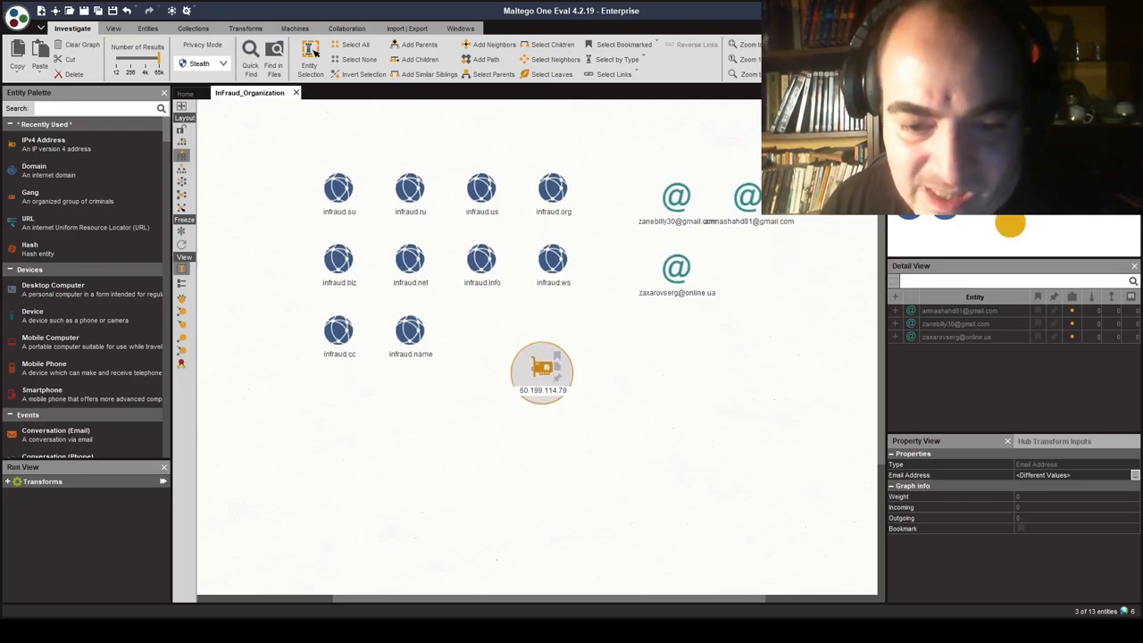
pyautogui.click(541, 367)
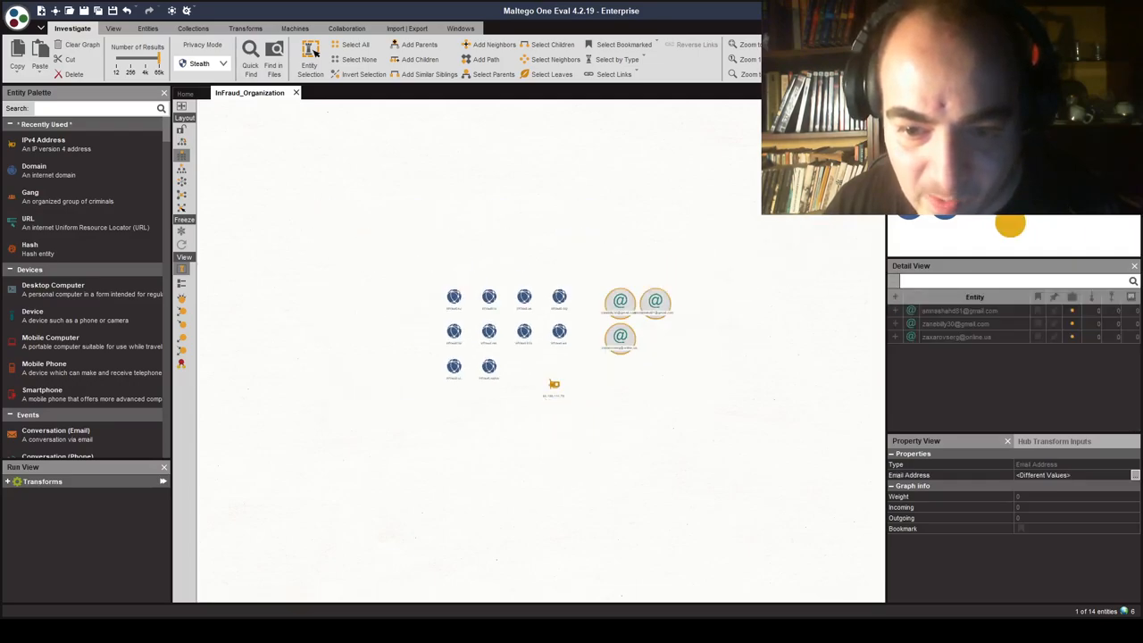
# Step: Run To Historical WHOIS on all infraud domains, then To Email Address on the records
pyautogui.click(554, 385)
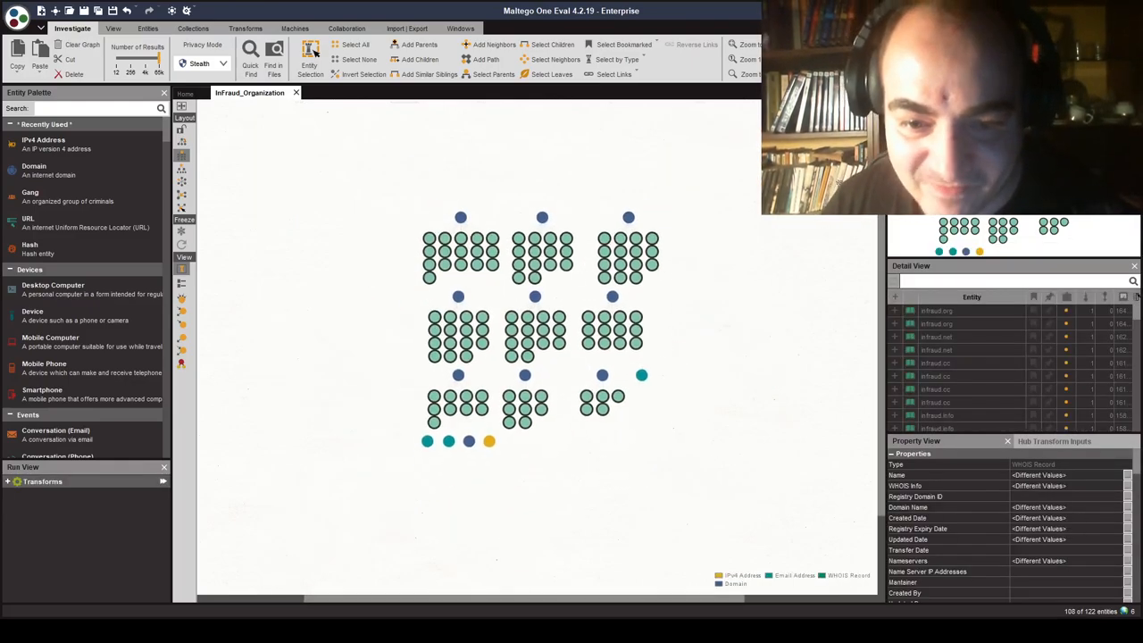
pyautogui.click(640, 374)
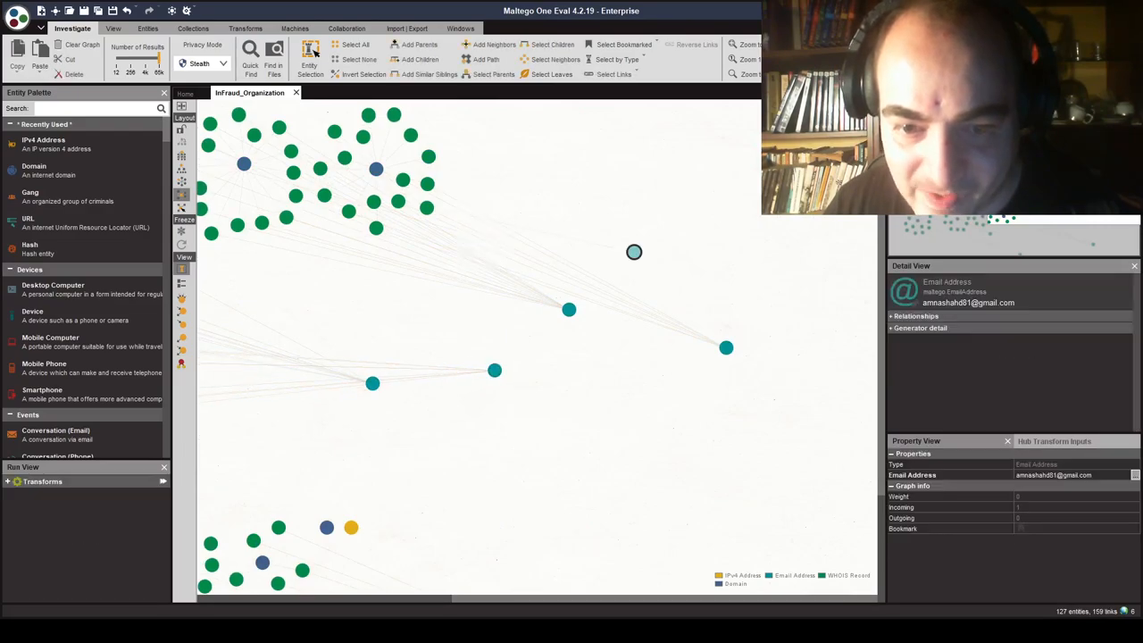
pyautogui.click(645, 333)
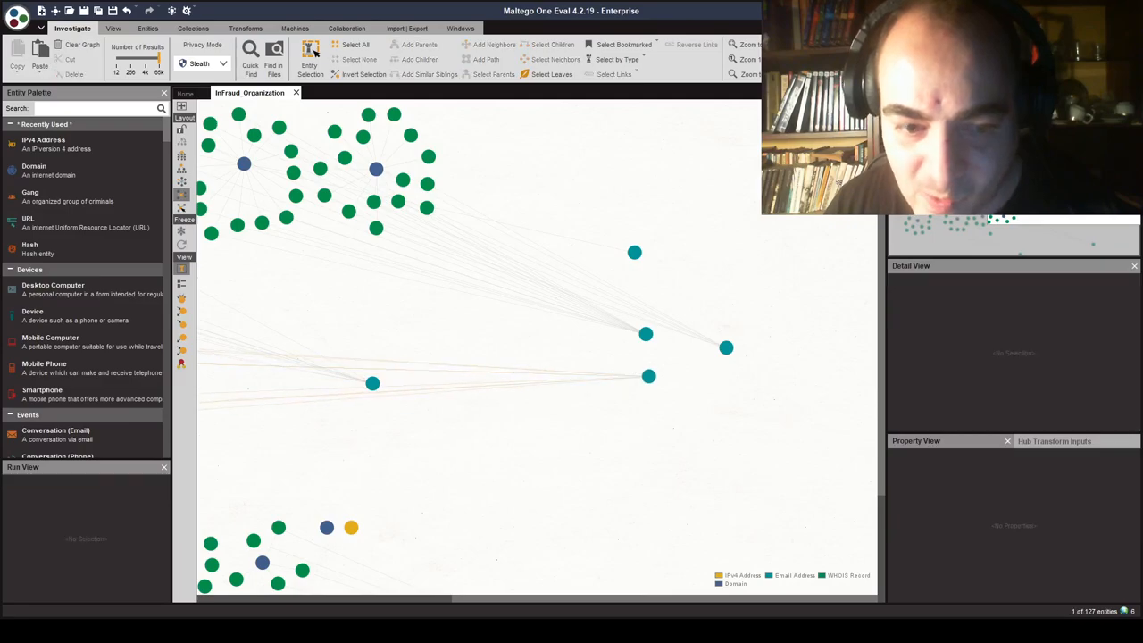
pyautogui.click(610, 345)
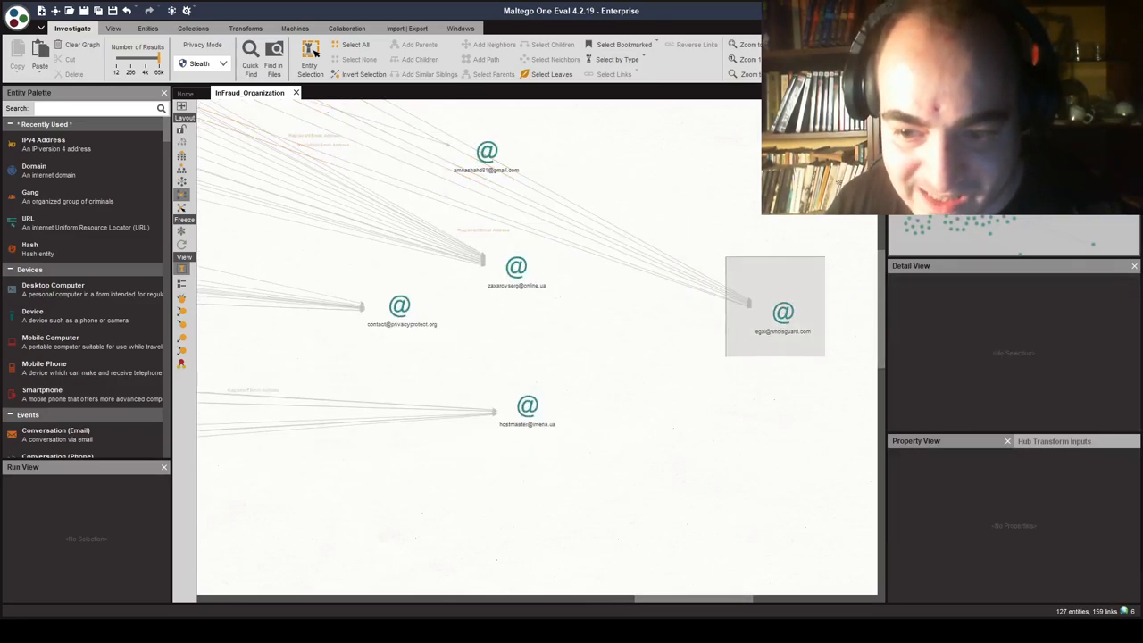
pyautogui.click(782, 313)
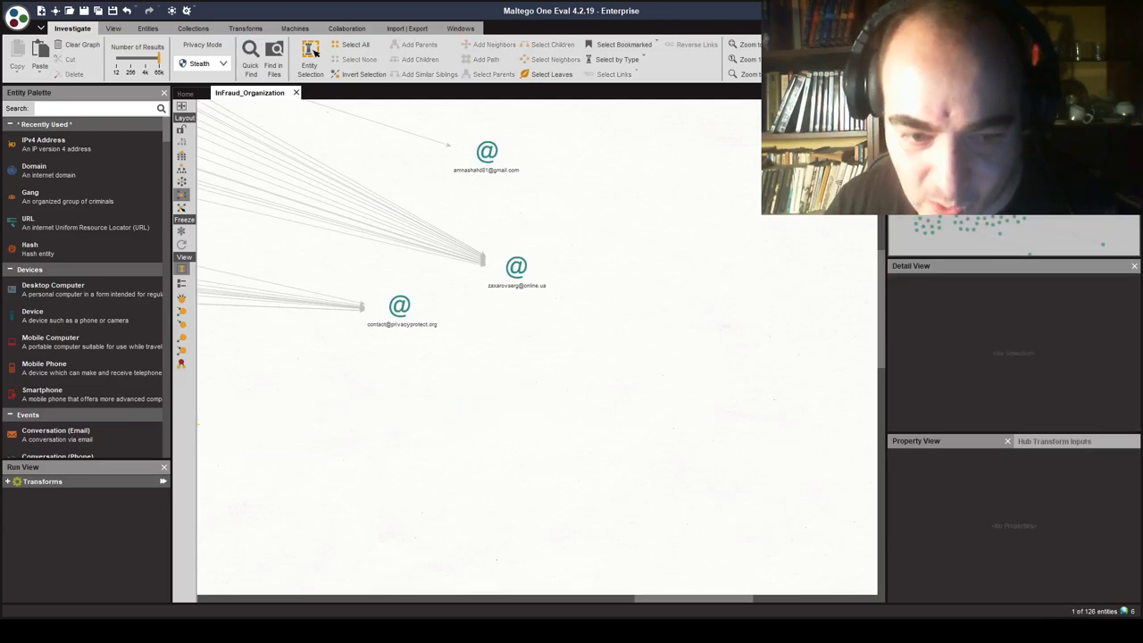
pyautogui.click(399, 308)
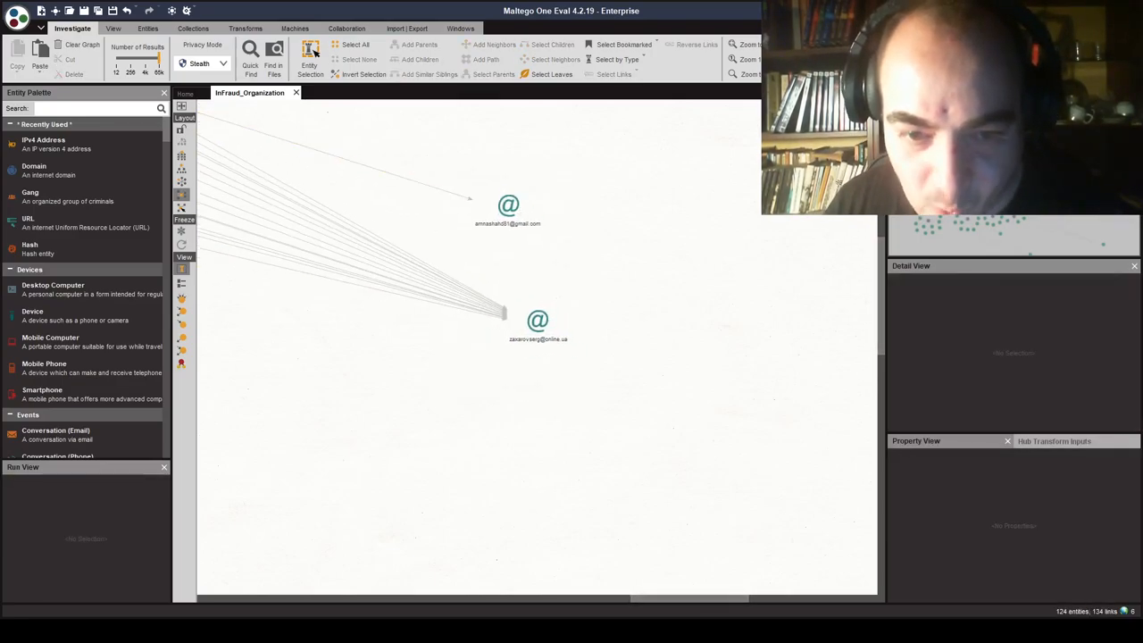
pyautogui.click(537, 322)
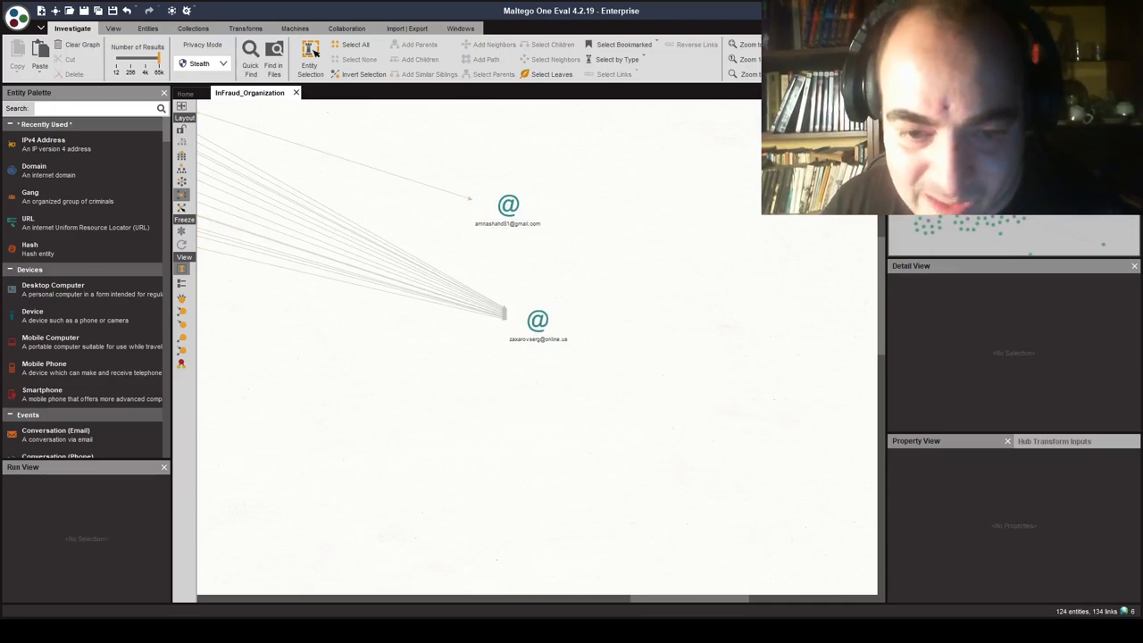
pyautogui.click(507, 205)
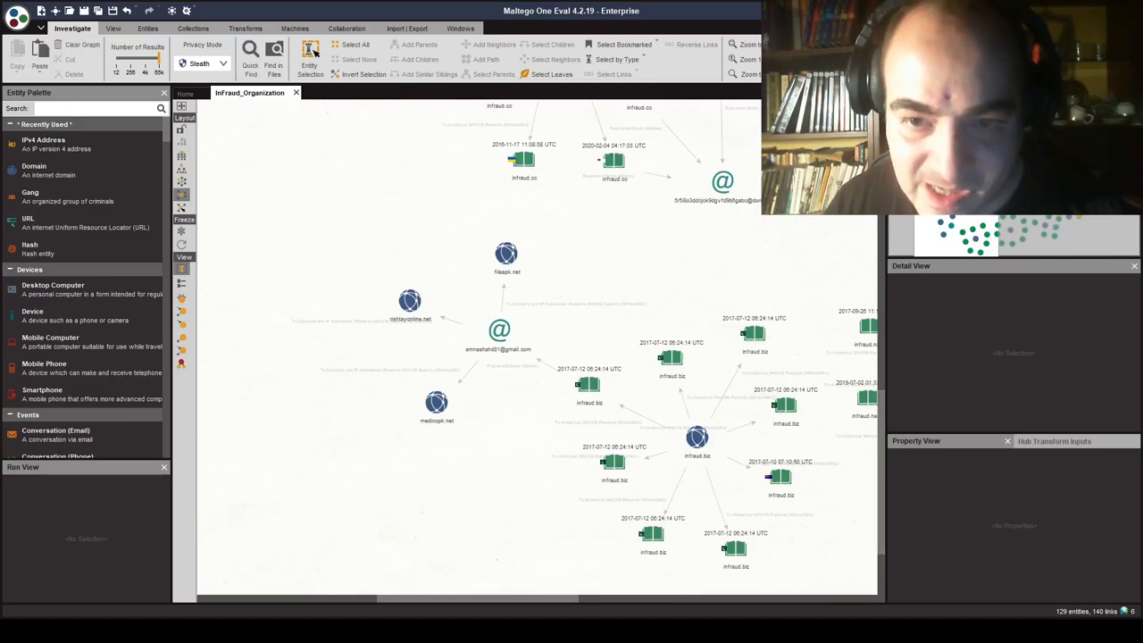
# Step: Scroll through the Domain (114/114) collection list, then view the infraud.us area
pyautogui.click(616, 59)
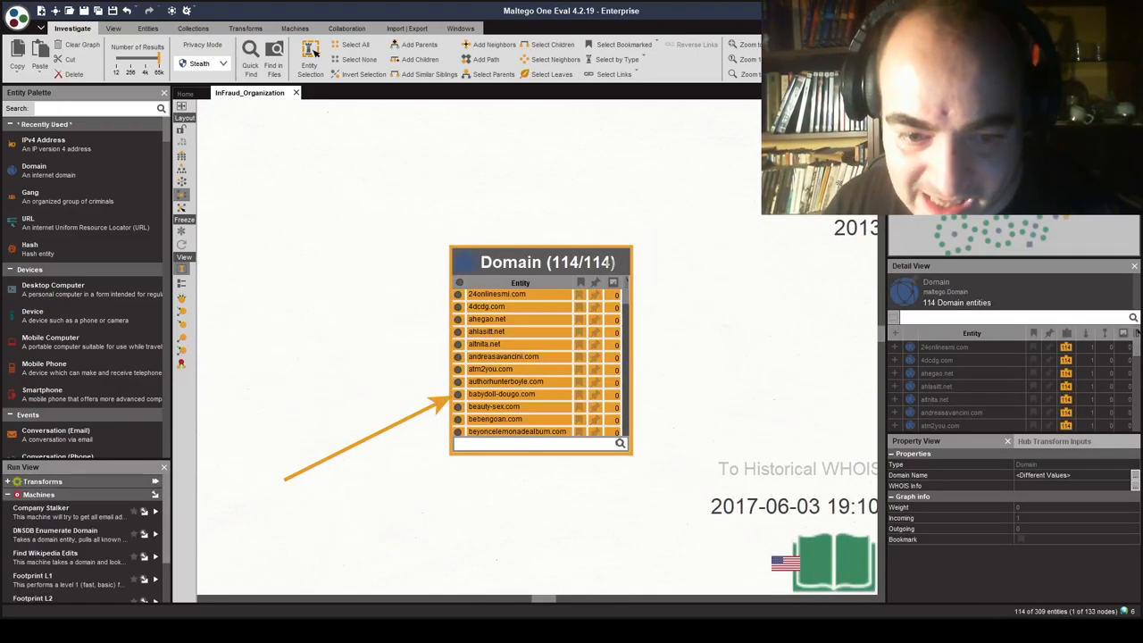
pyautogui.scroll(-3)
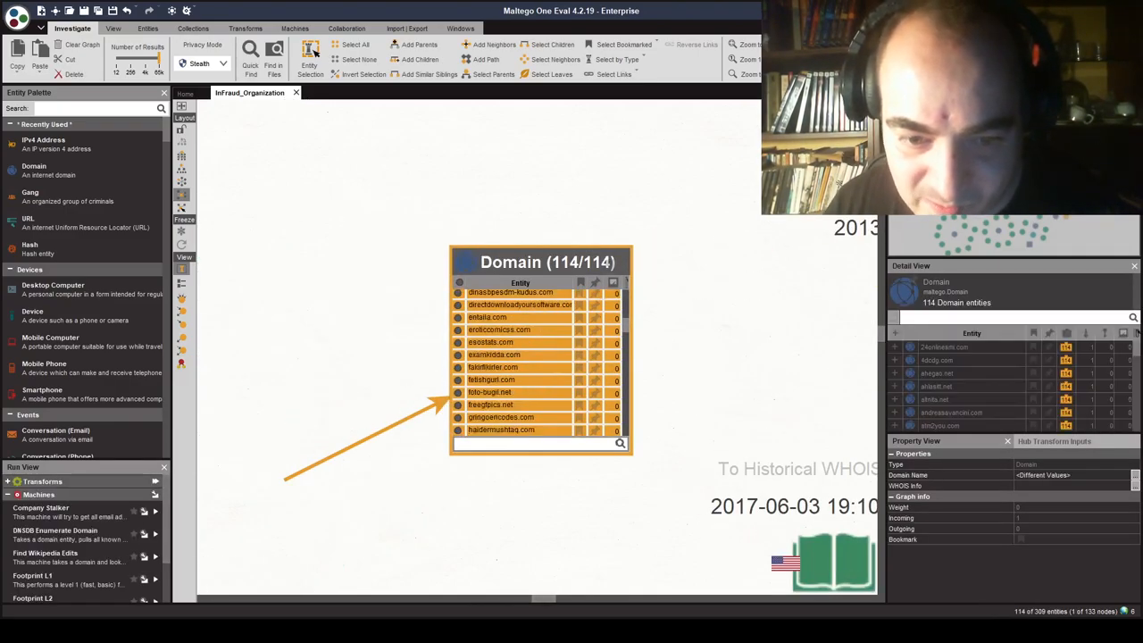
pyautogui.scroll(-3)
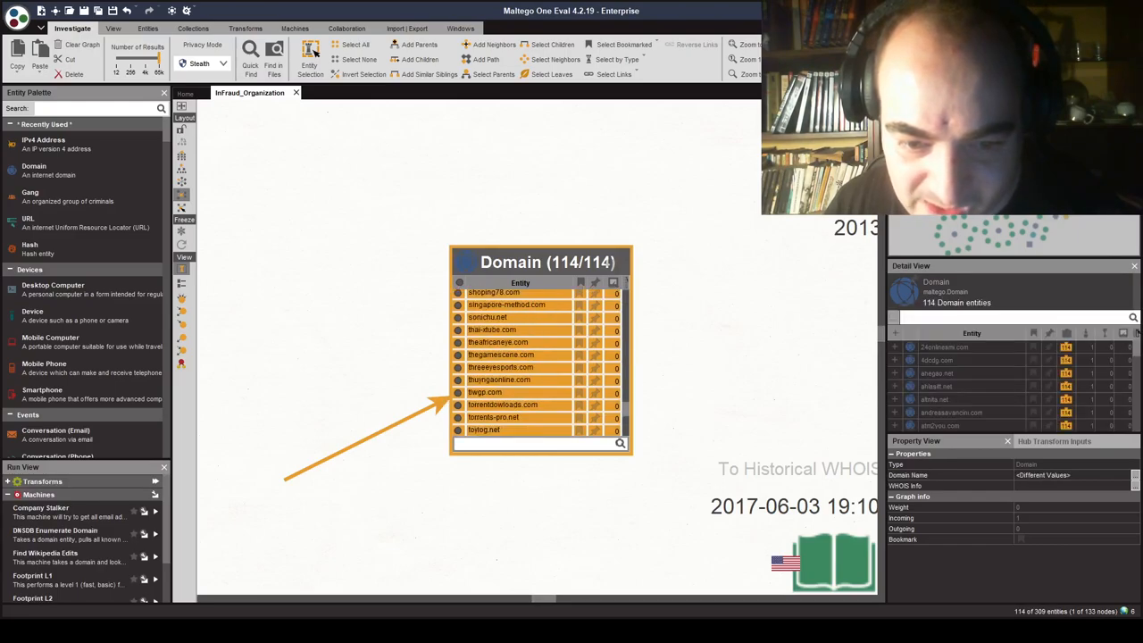
pyautogui.scroll(-3)
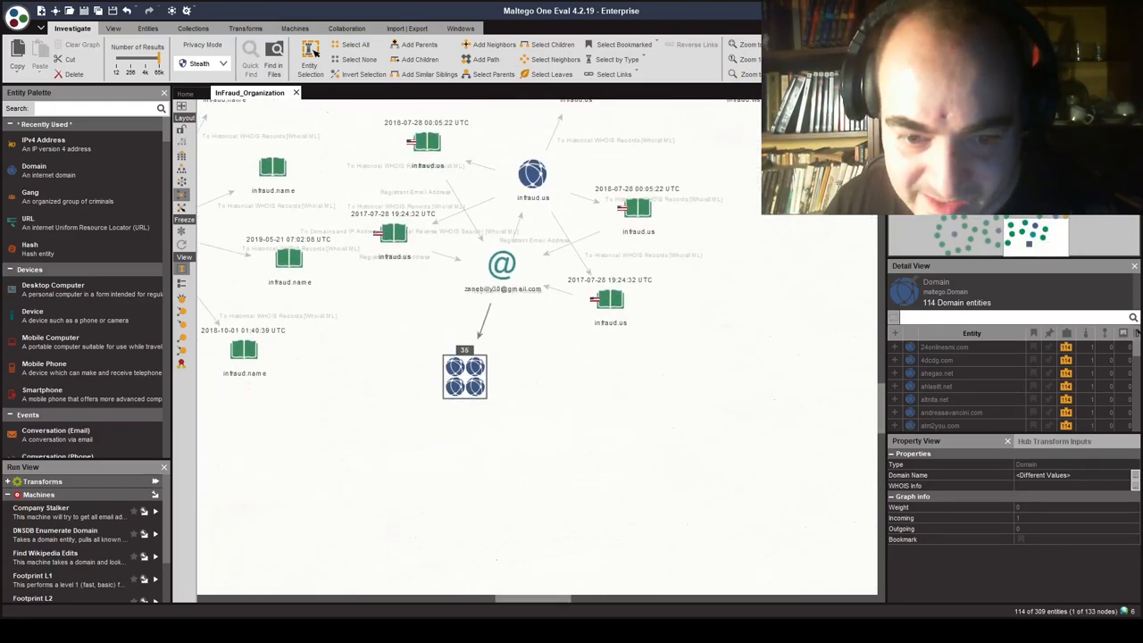
# Step: Select IP 60.199.114.79 and pull its passive DNS names via DNSDB
pyautogui.doubleClick(464, 375)
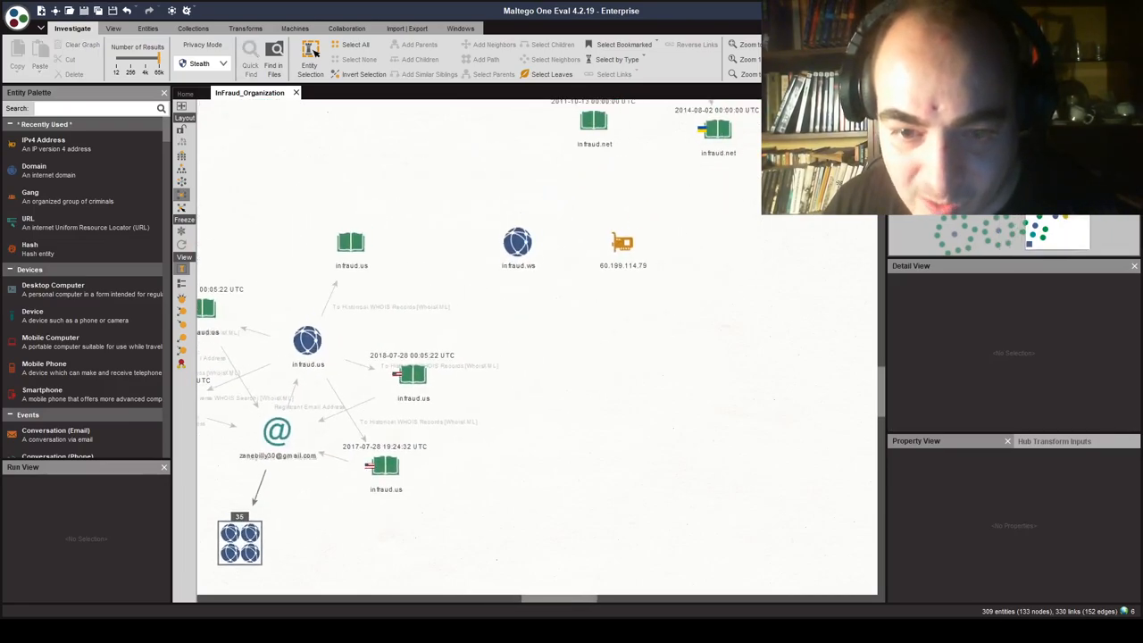
pyautogui.scroll(-3)
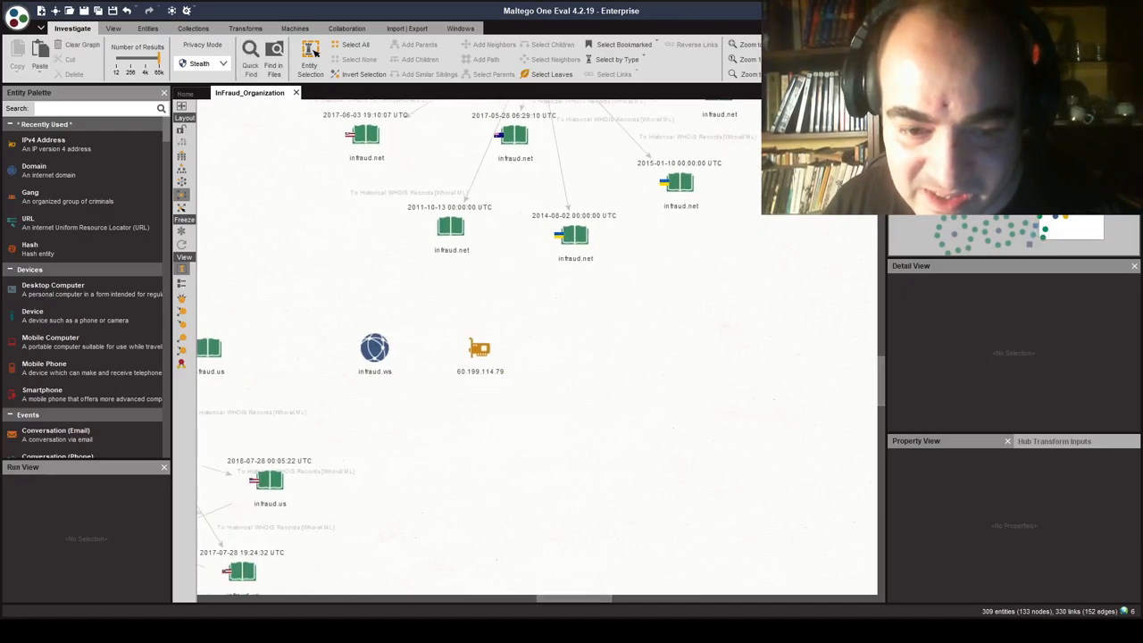
pyautogui.click(479, 348)
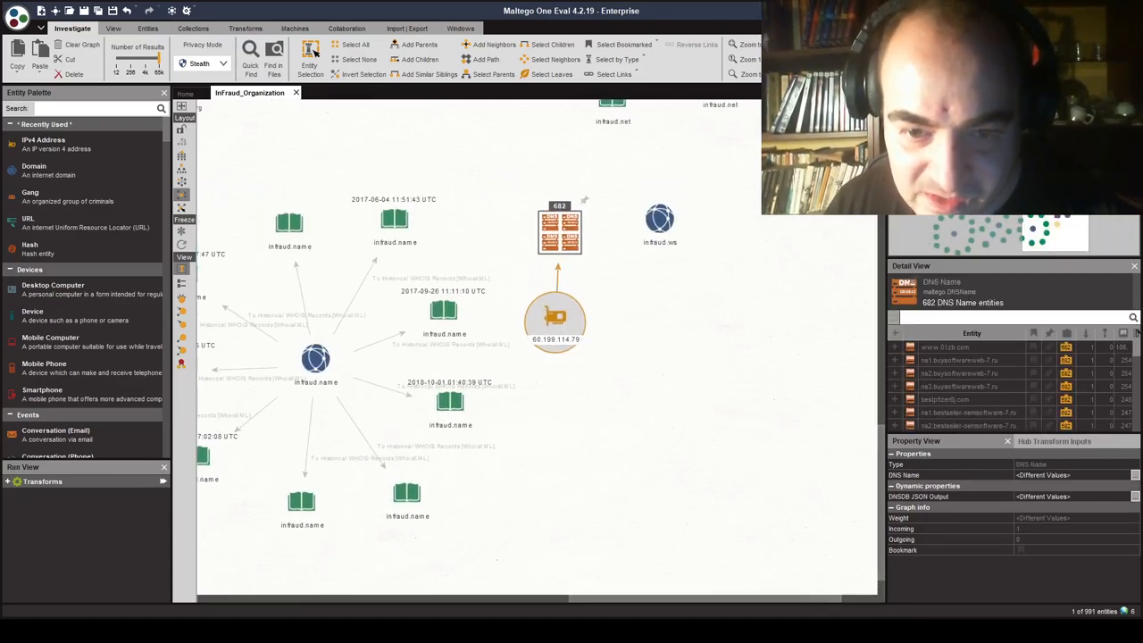
# Step: Double-click the DNS Name (682) collection to list its individual names
pyautogui.doubleClick(560, 230)
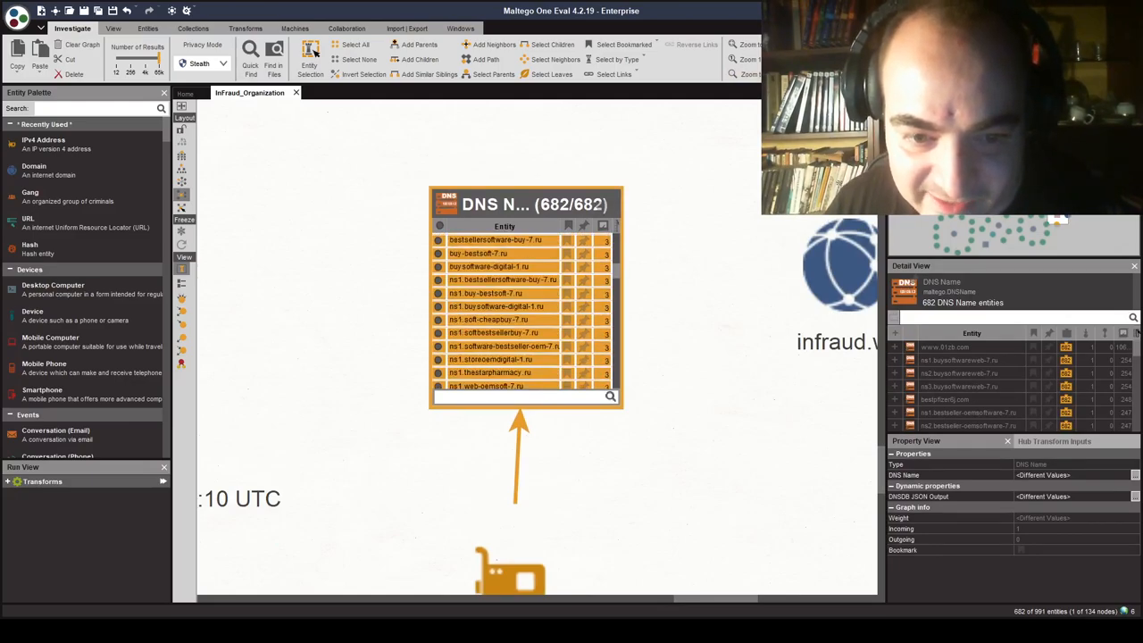
# Step: Scroll the 682 DNS names, spotting pharmacy-themed .ru domains like pharmacy-onlinebestw.ru
pyautogui.scroll(-3)
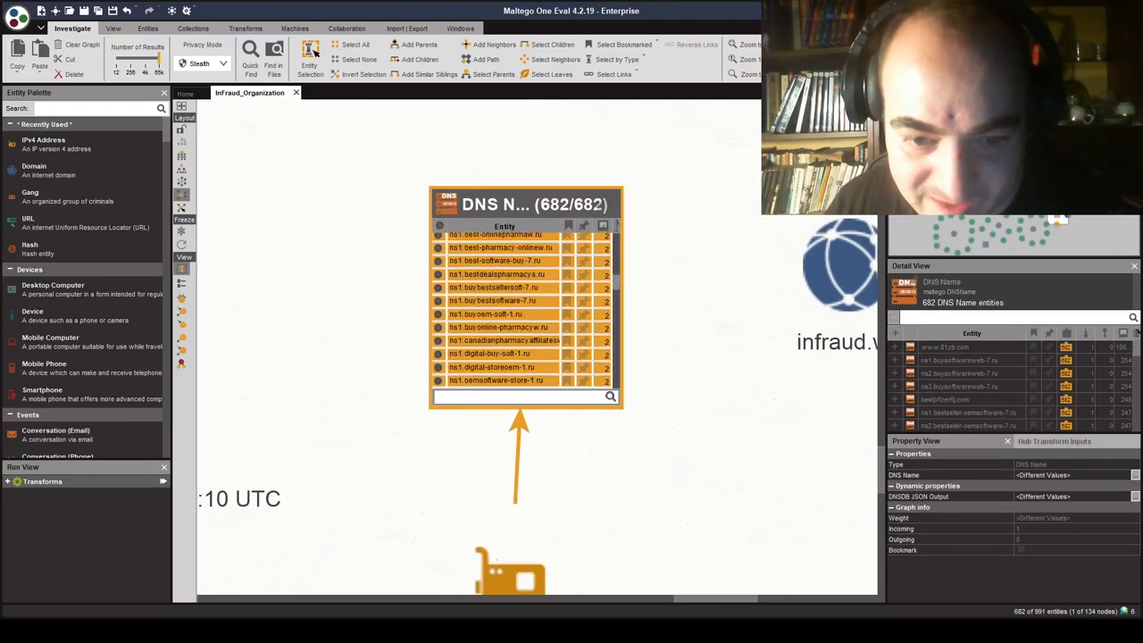
pyautogui.scroll(-3)
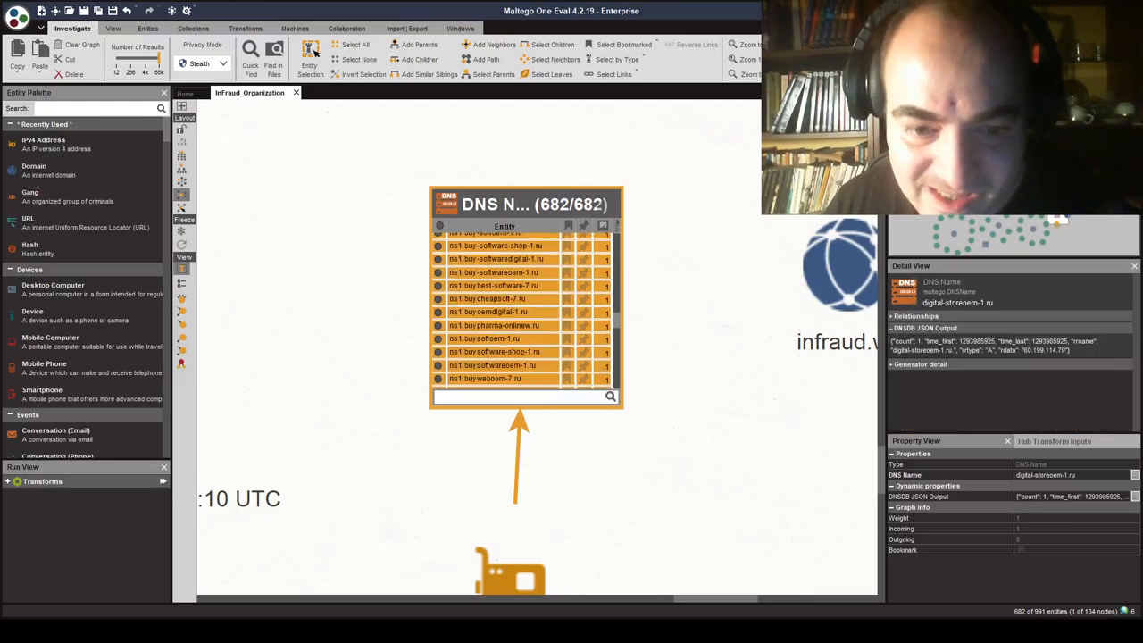
pyautogui.scroll(-3)
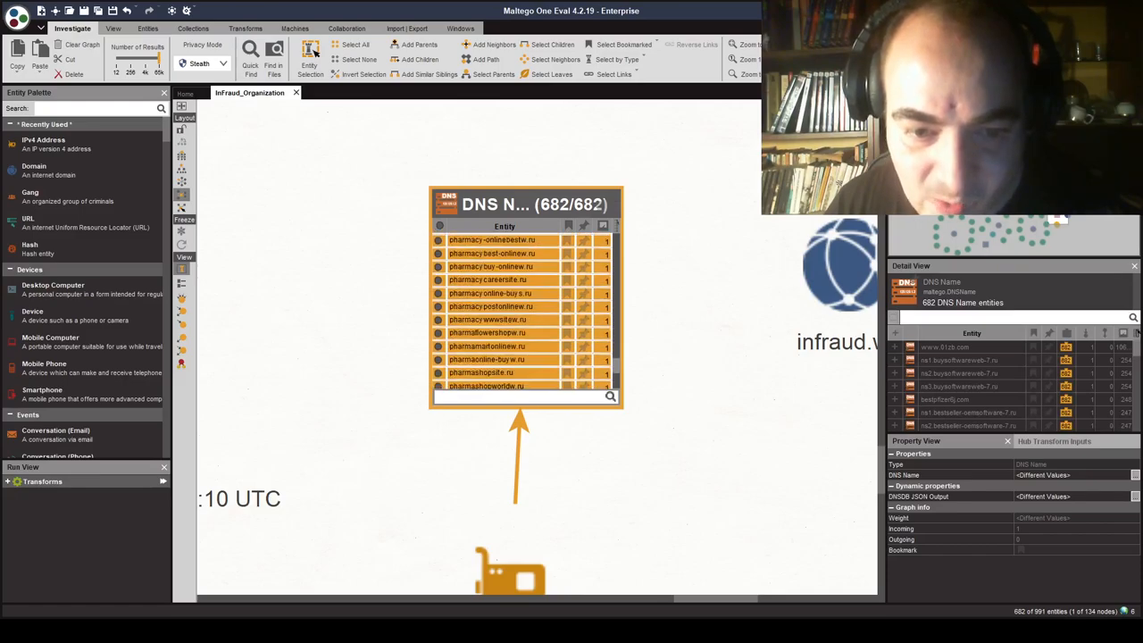
pyautogui.scroll(-3)
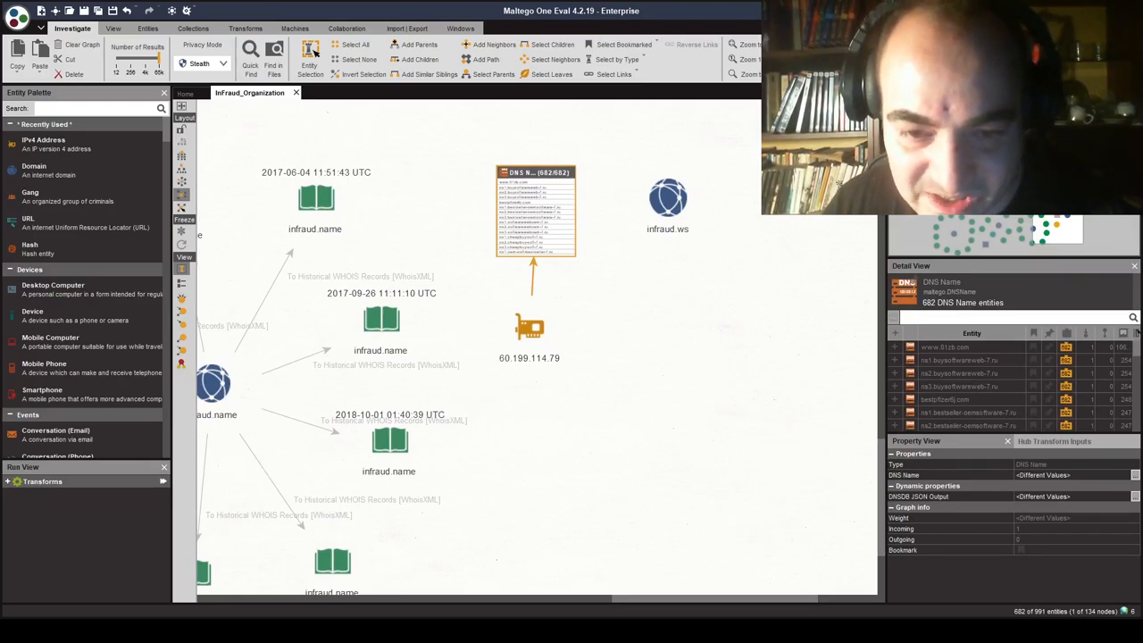
pyautogui.click(668, 196)
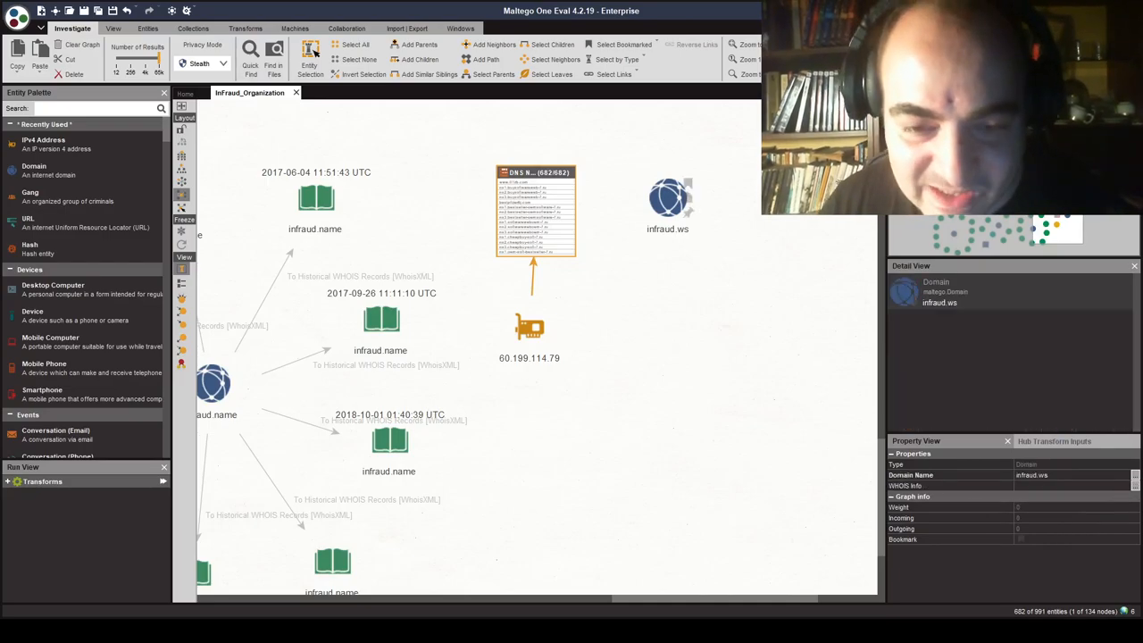
pyautogui.click(536, 211)
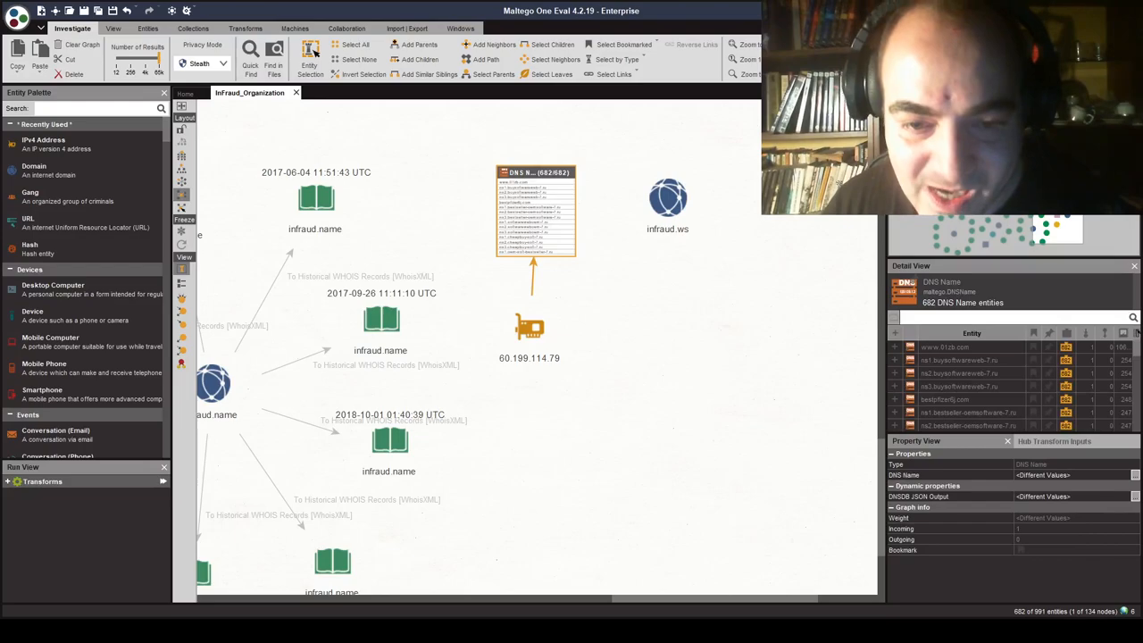